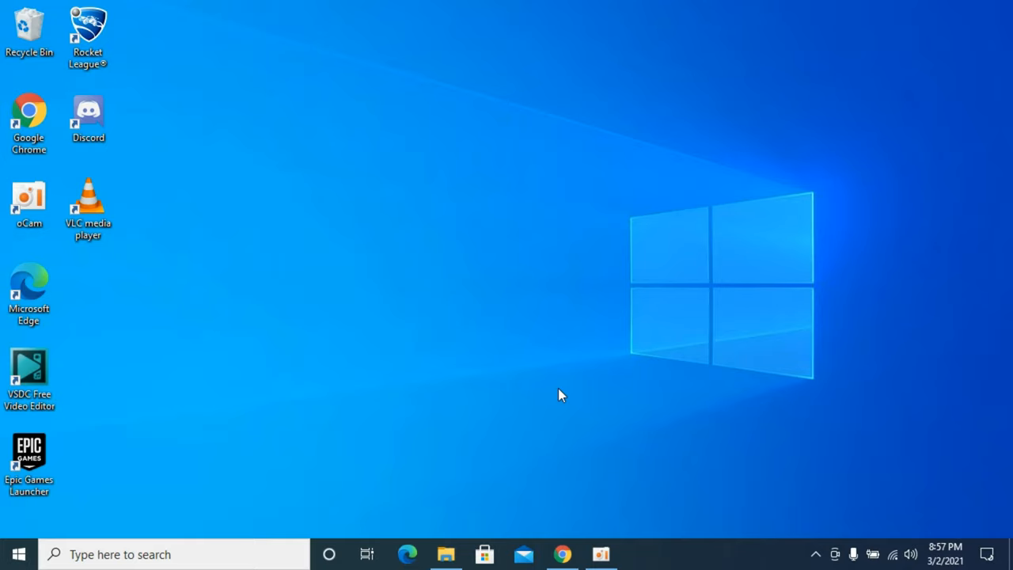
mouse_move(478, 481)
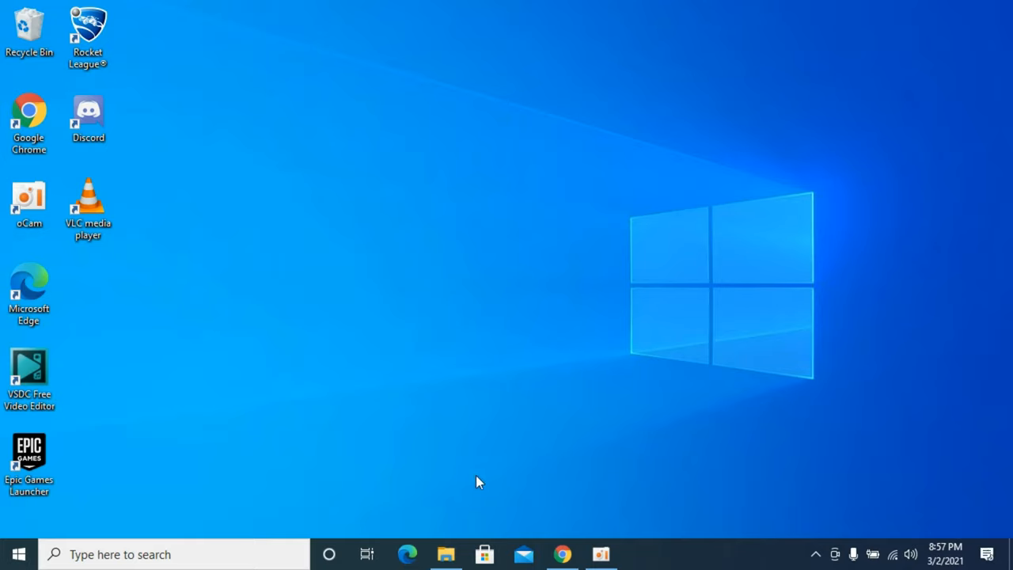
Launch File Explorer from the taskbar, landing on This PC with folders and Local Disk (C:)
left_click(447, 554)
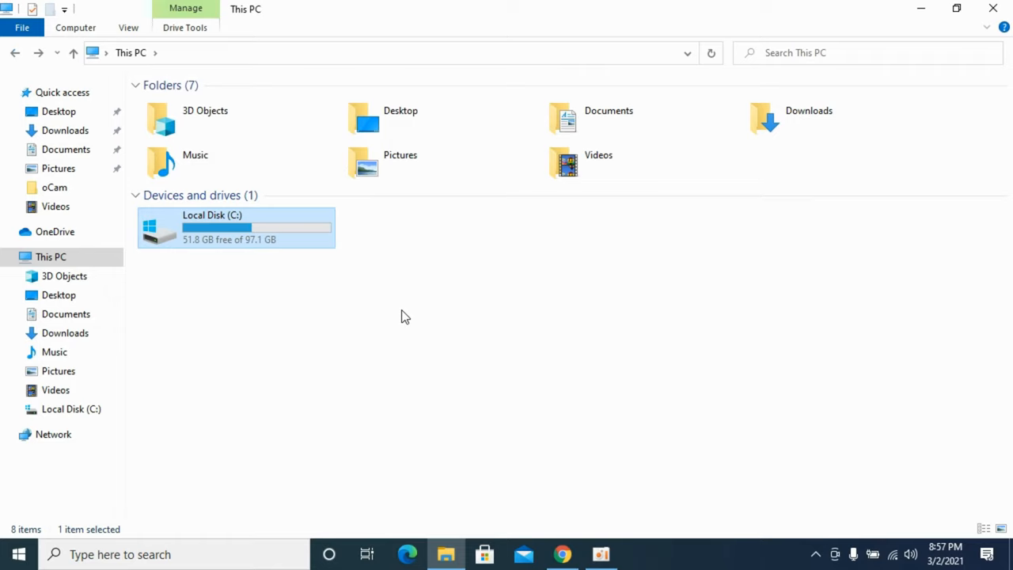
Create a new folder named 'My Setups' at the root of Local Disk (C:)
double_click(236, 228)
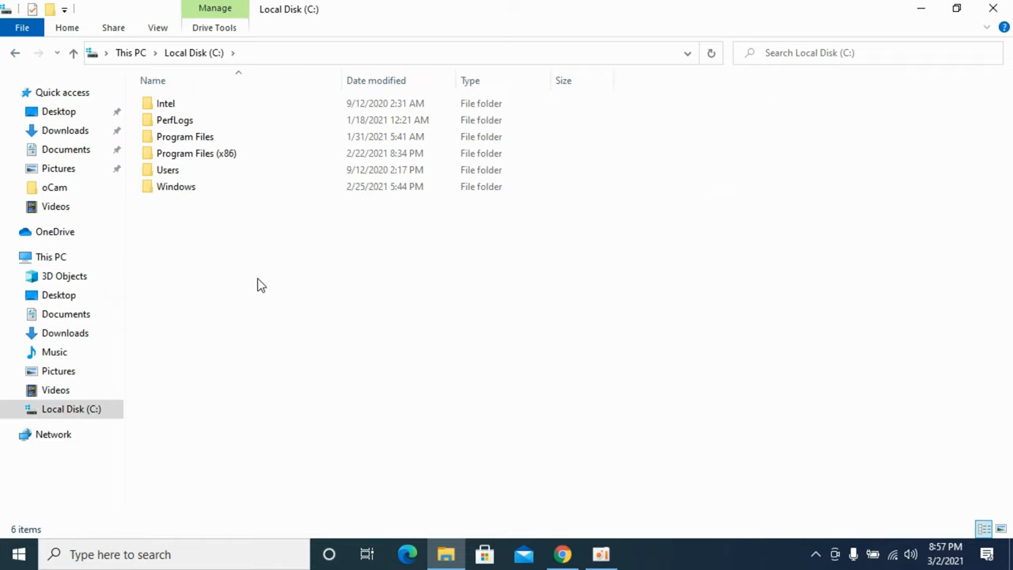
right_click(261, 285)
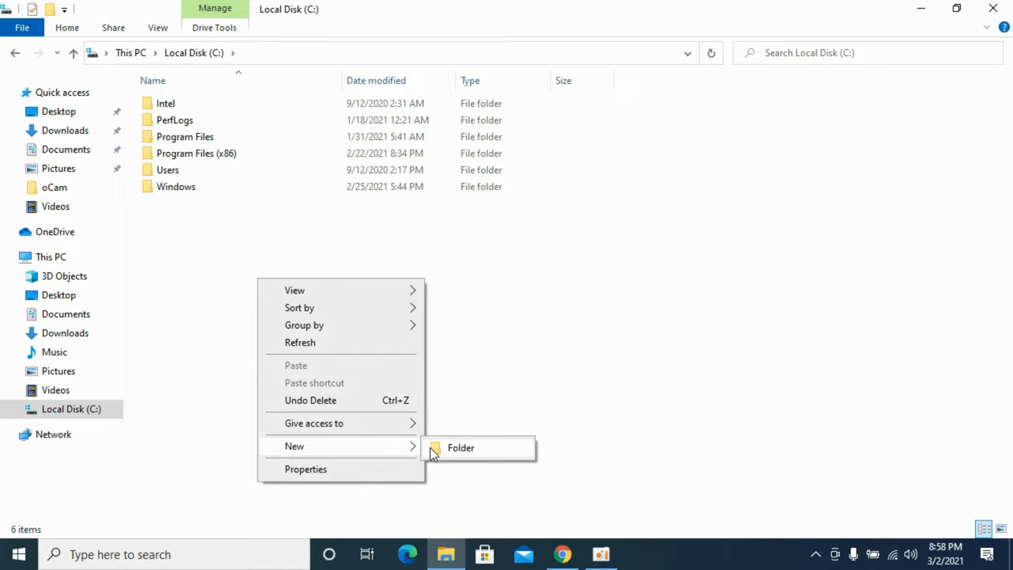
left_click(461, 446)
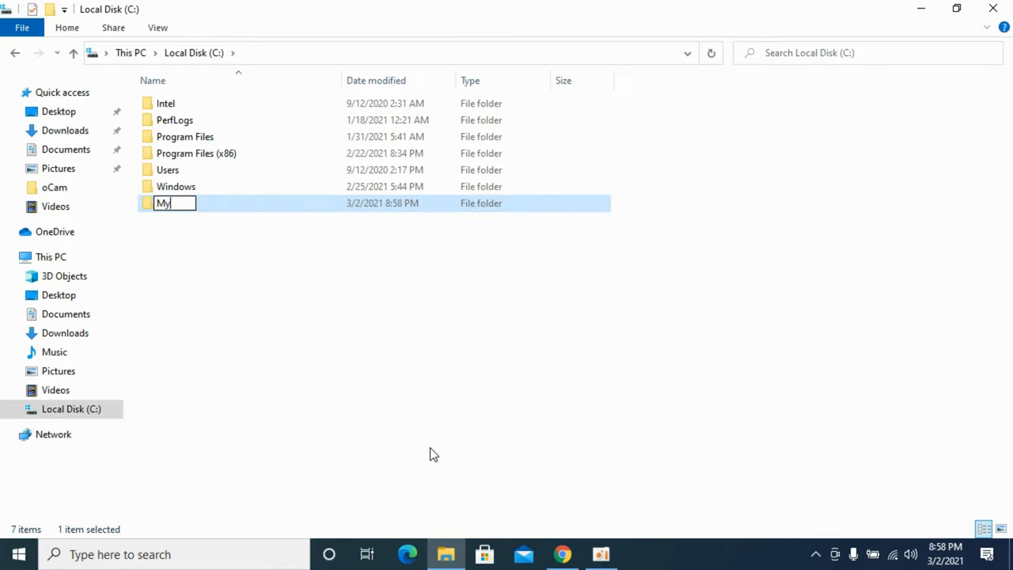
type("Setups")
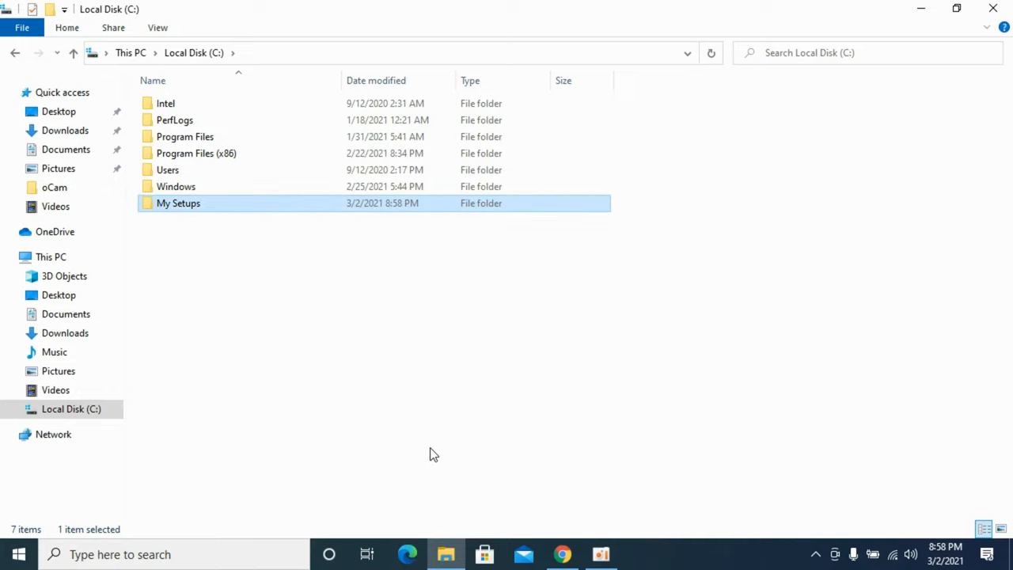
mouse_move(434, 228)
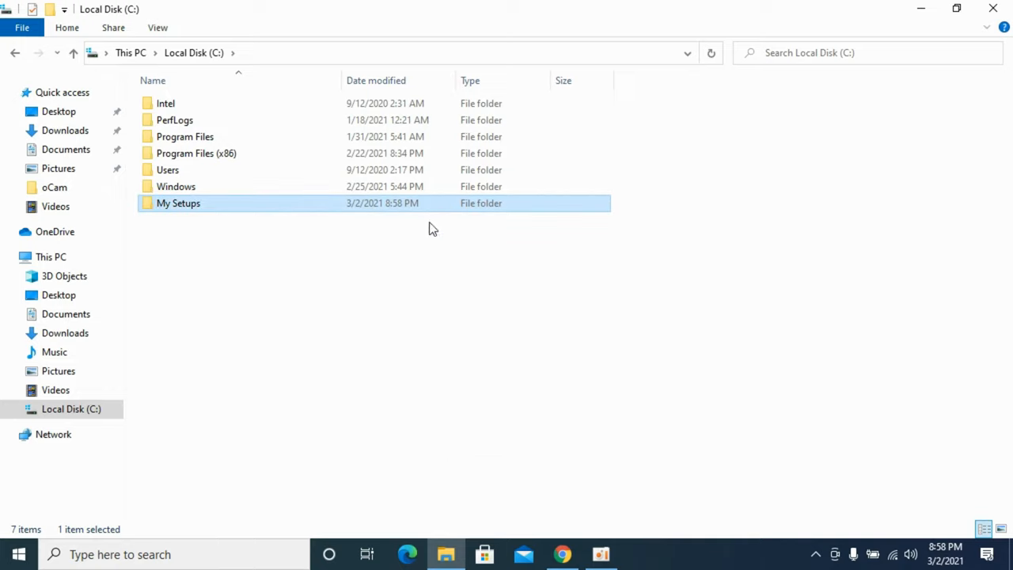
mouse_move(415, 210)
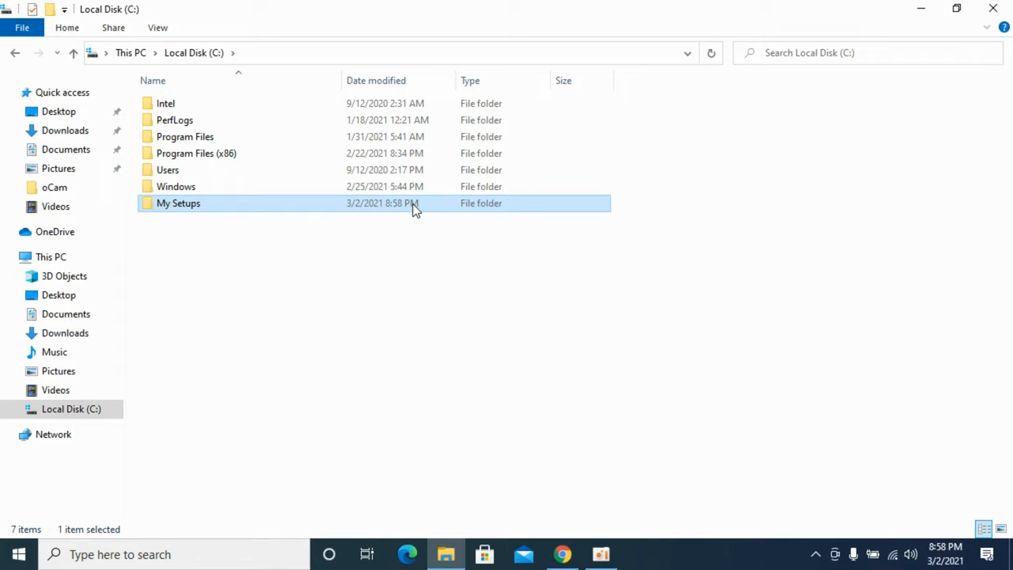
mouse_move(14, 53)
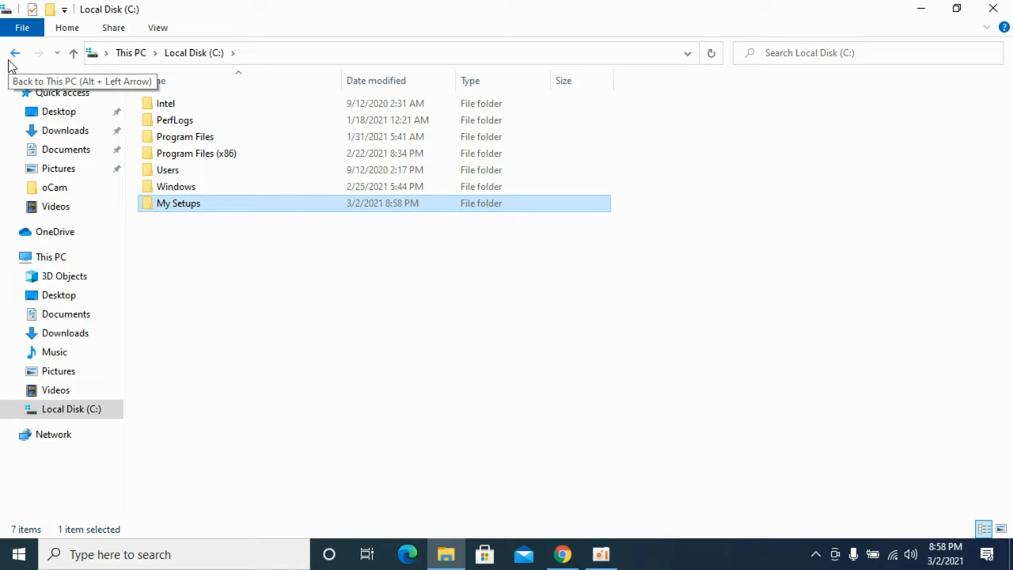
From This PC, reach the Downloads folder's Location settings and start choosing a new destination
left_click(14, 52)
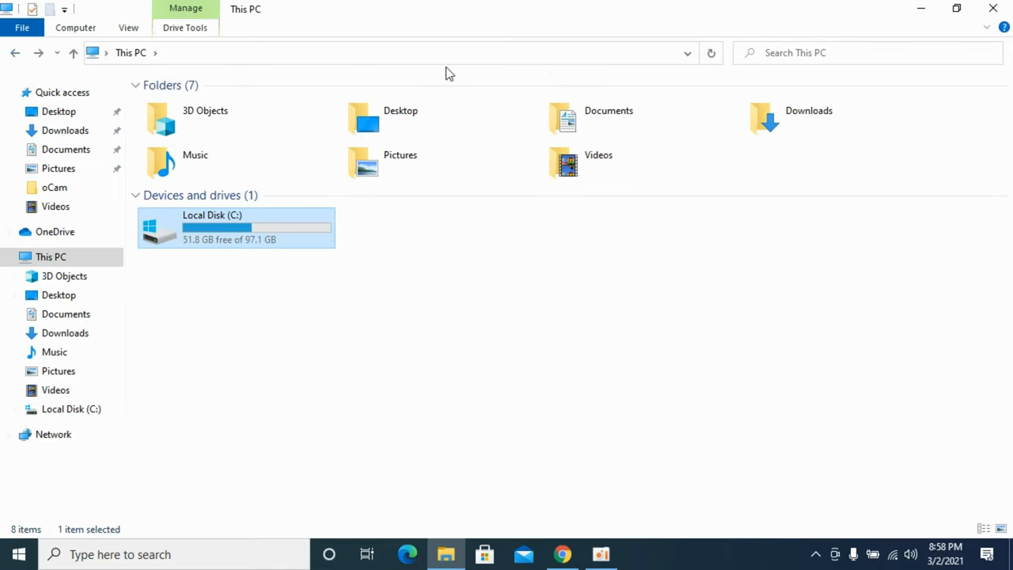
mouse_move(776, 111)
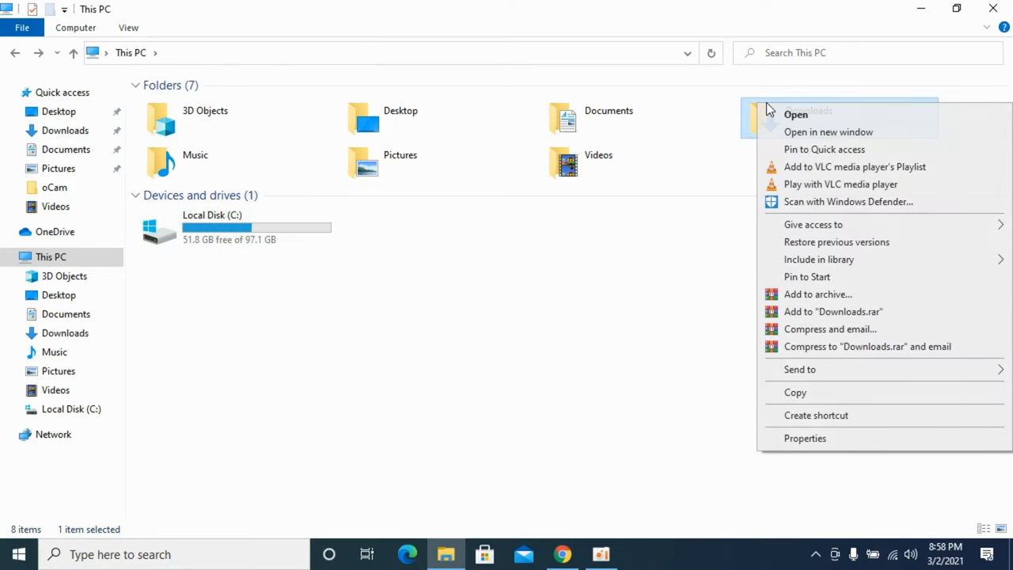
mouse_move(765, 438)
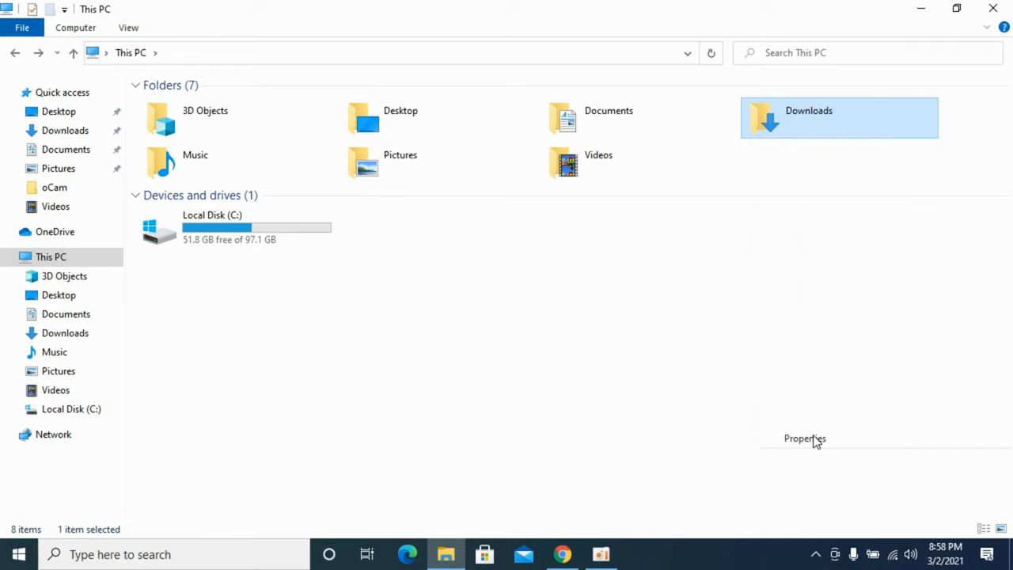
left_click(804, 437)
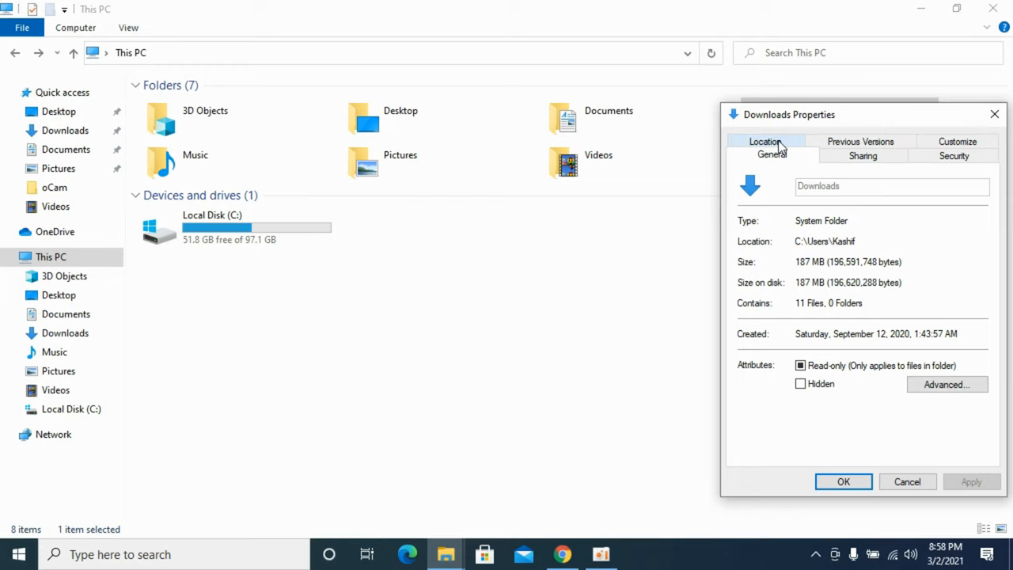
left_click(763, 143)
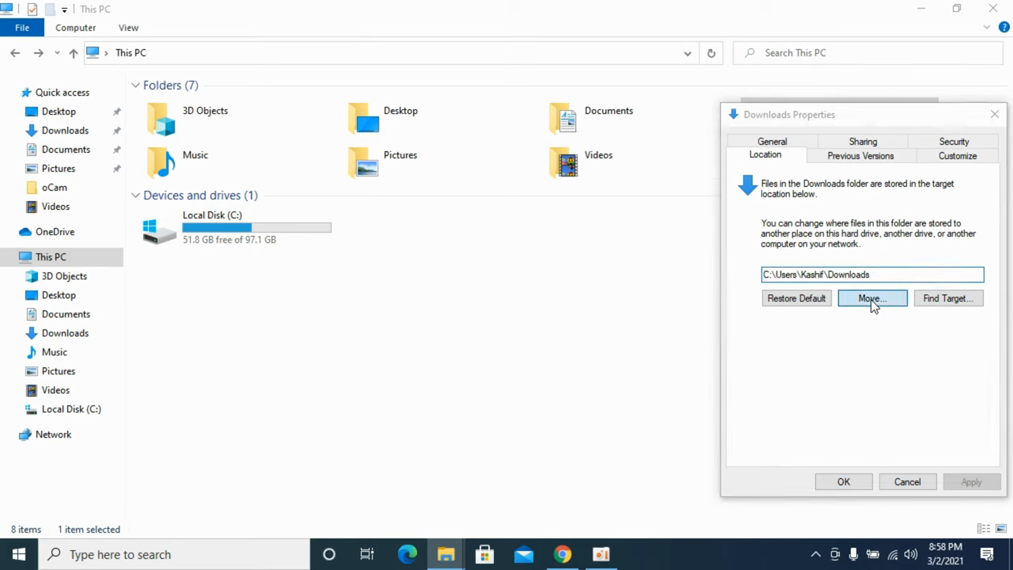
left_click(871, 298)
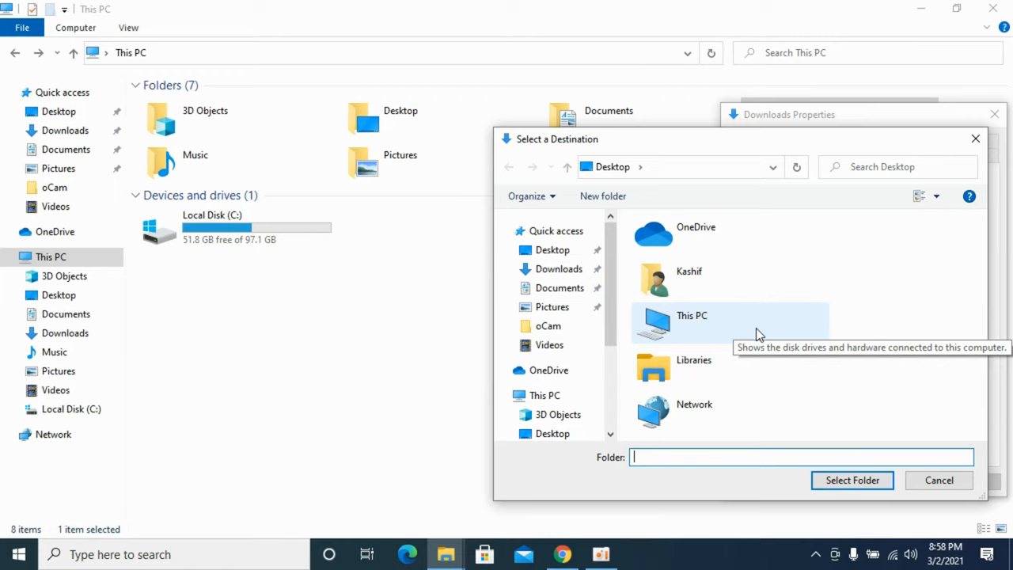
mouse_move(705, 325)
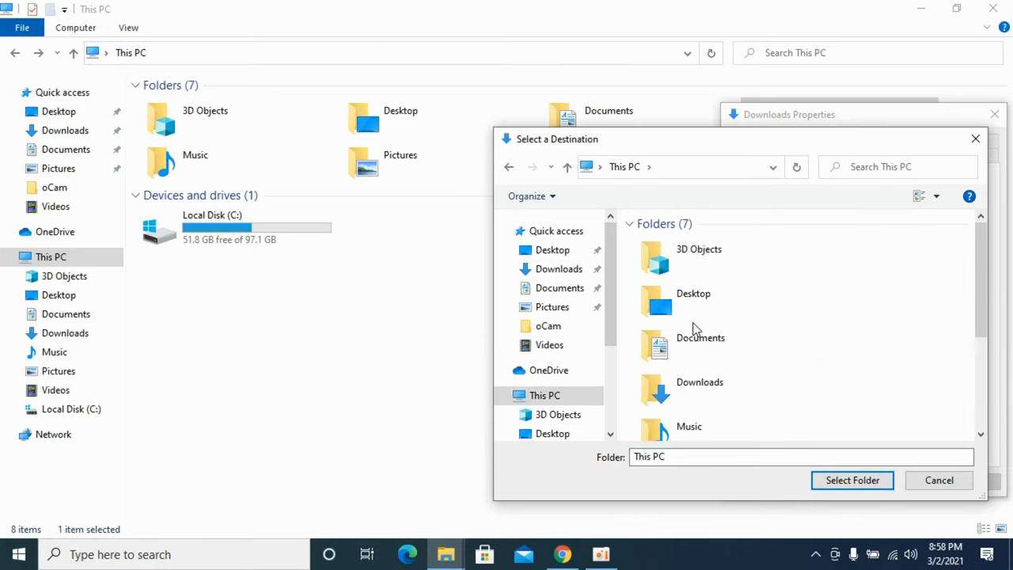
Select C:\My Setups as the destination folder for Downloads
left_click(715, 418)
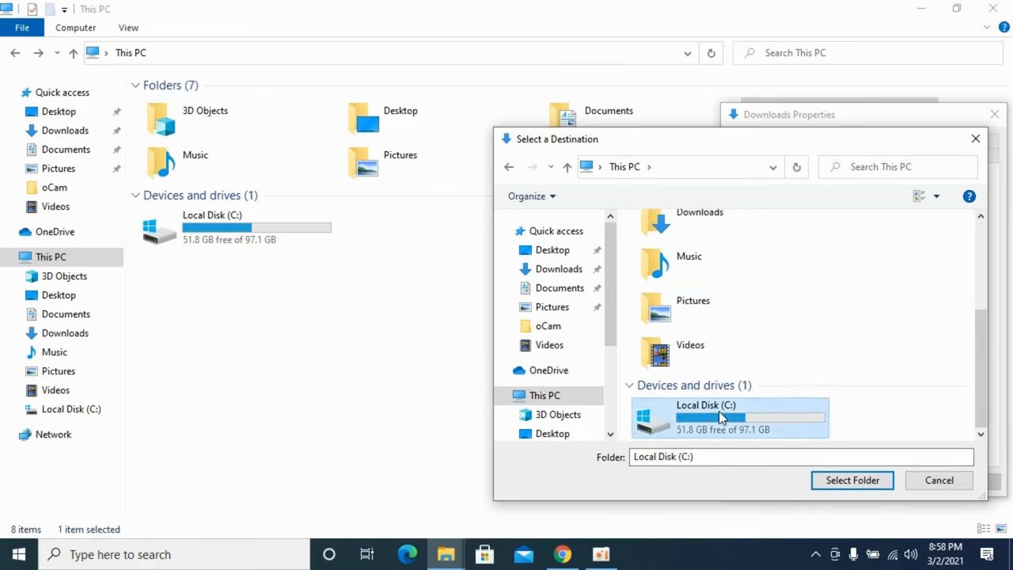
double_click(720, 418)
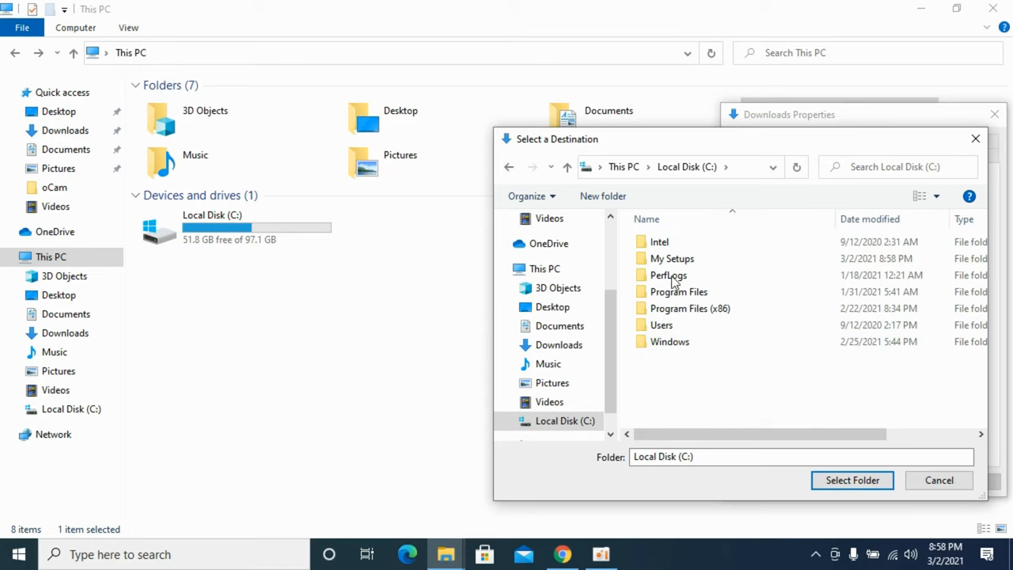
left_click(671, 258)
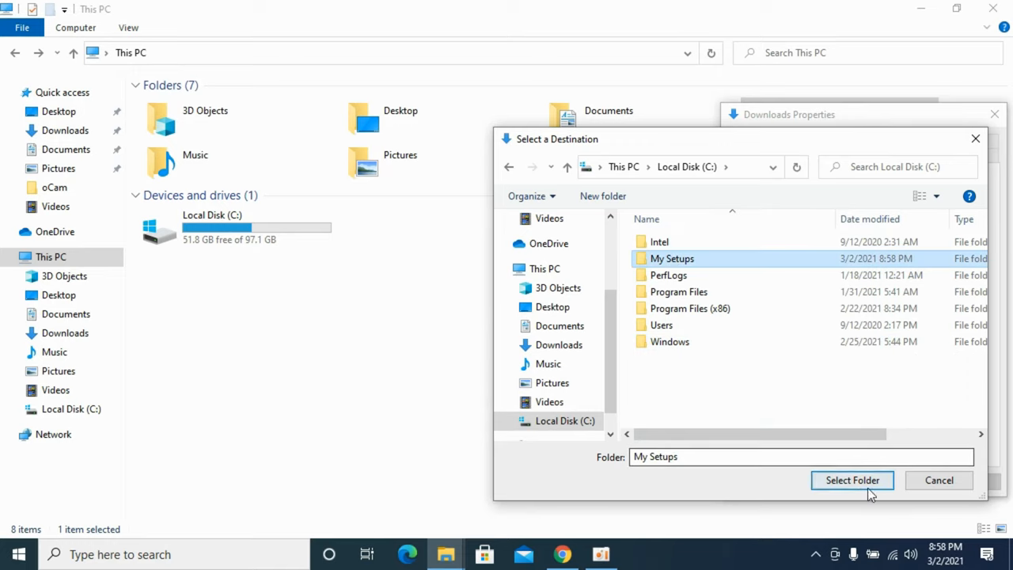
left_click(852, 482)
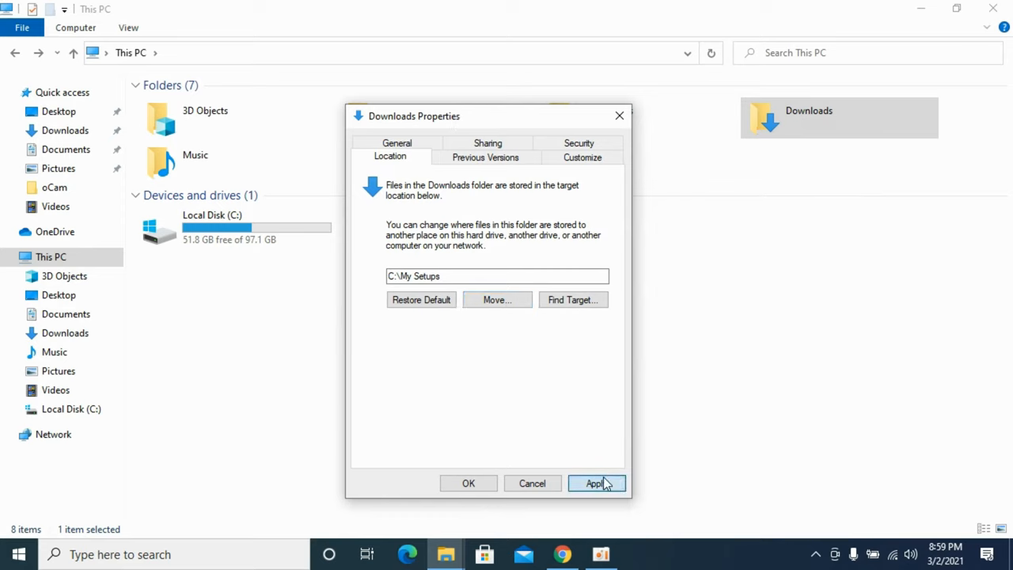
Apply the C:\My Setups location, agree to move existing files, and close Downloads Properties
left_click(595, 483)
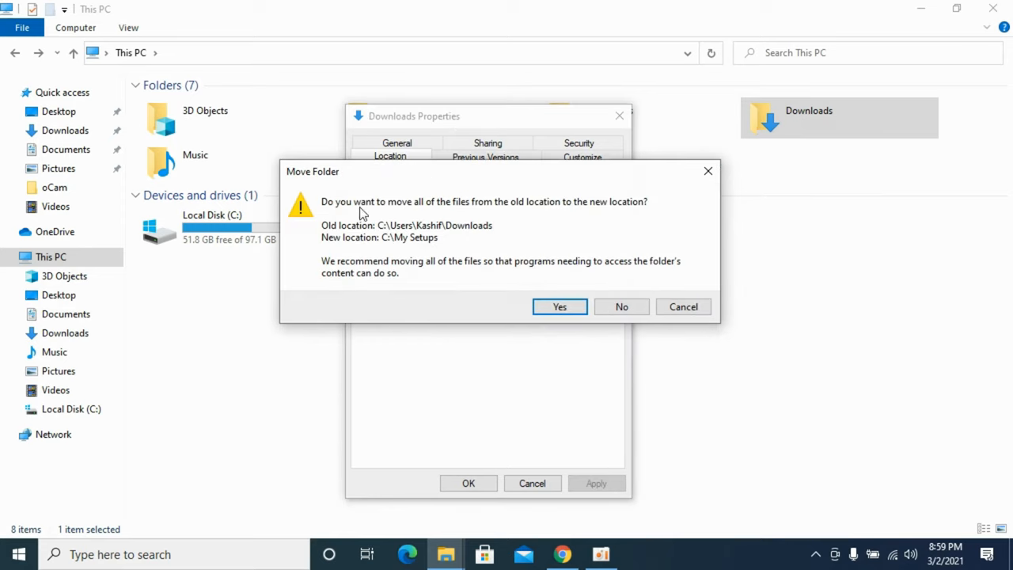
mouse_move(396, 247)
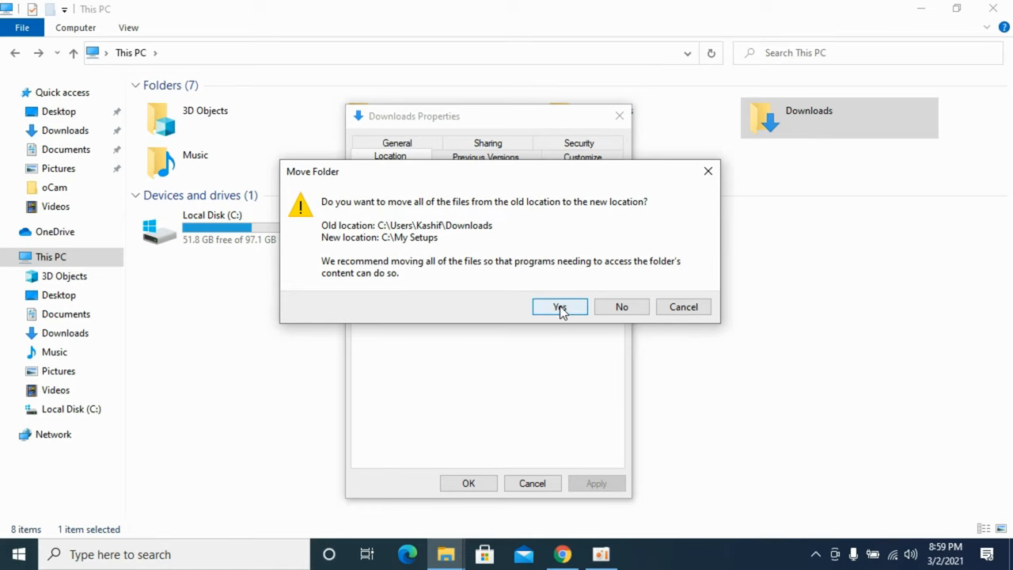
left_click(560, 307)
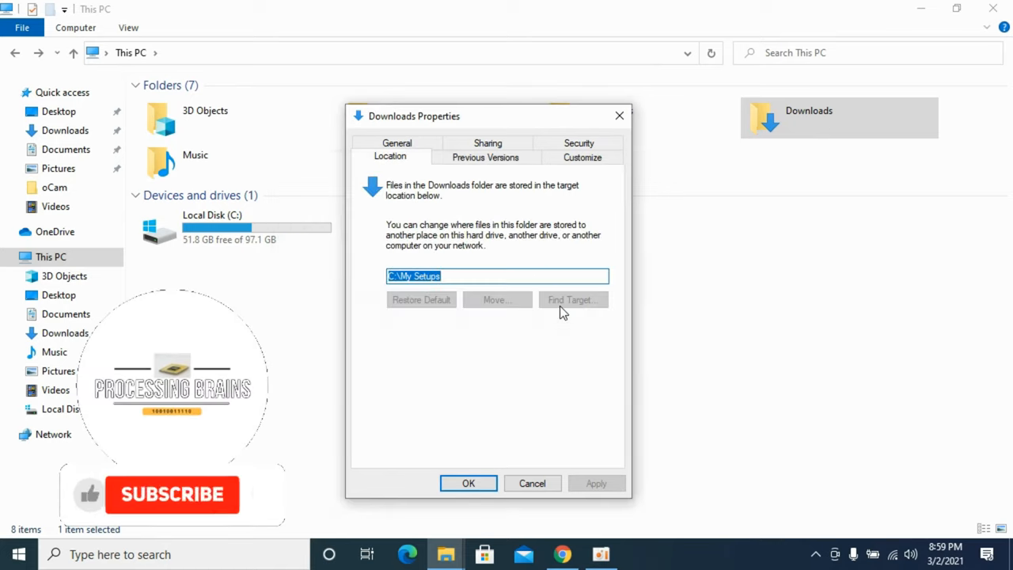
left_click(469, 483)
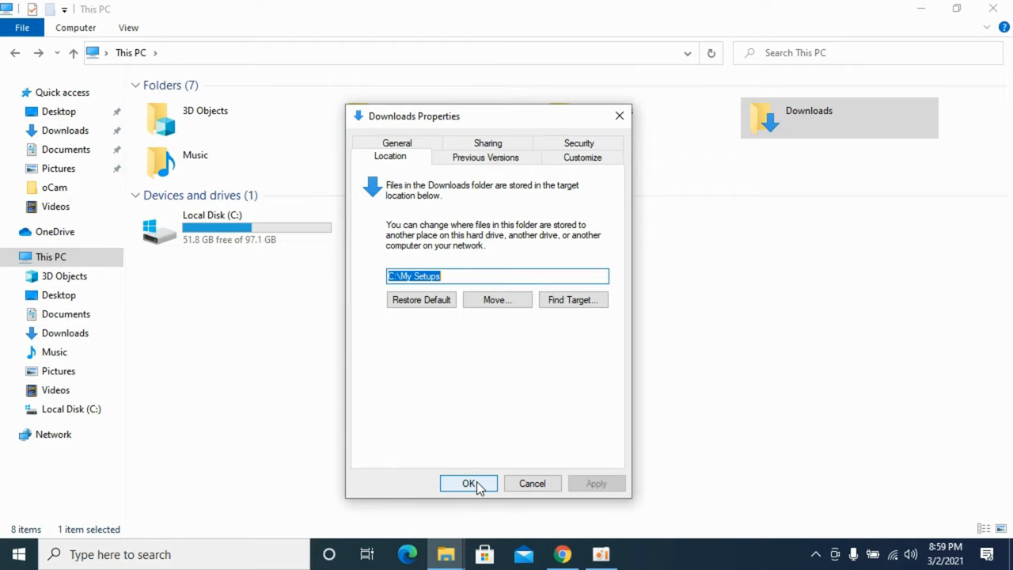
left_click(469, 484)
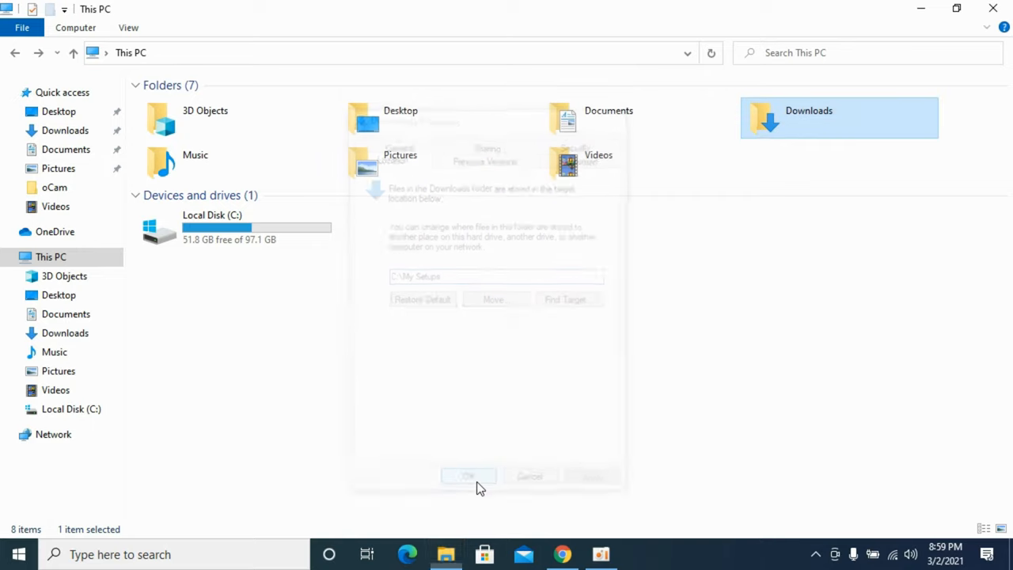